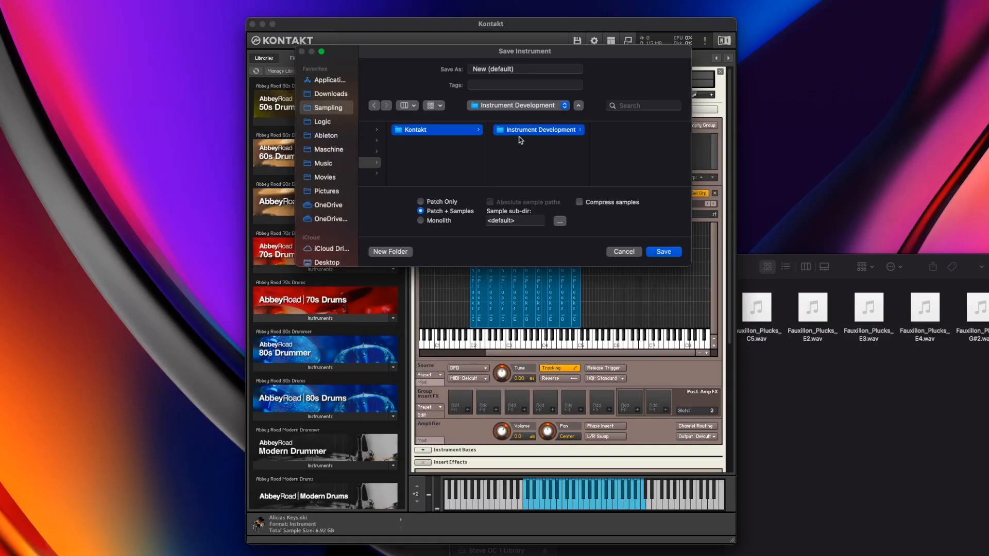
# Replace the default instrument name with Fauxillon_V1 in the Save Instrument dialog
pyautogui.click(524, 69)
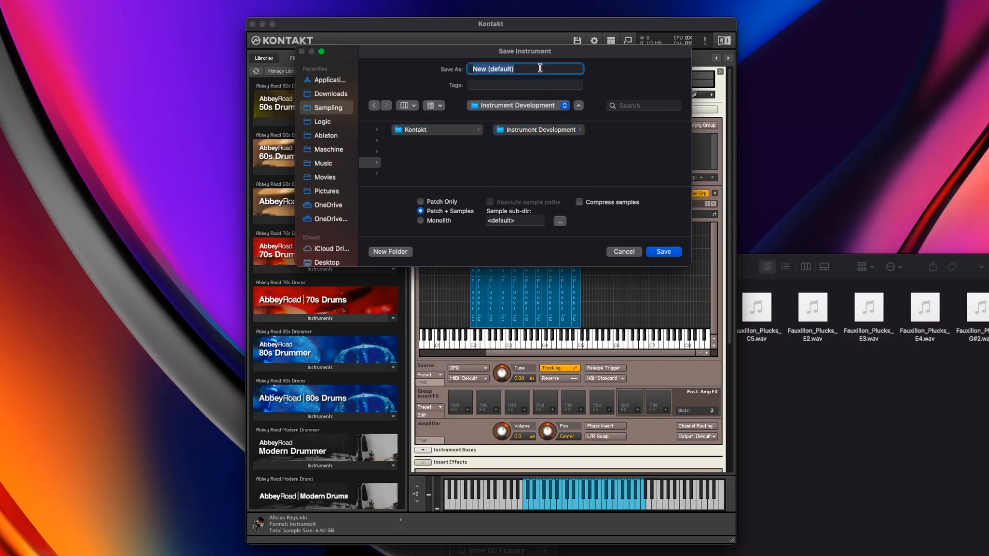
pyautogui.write('Fauxillo')
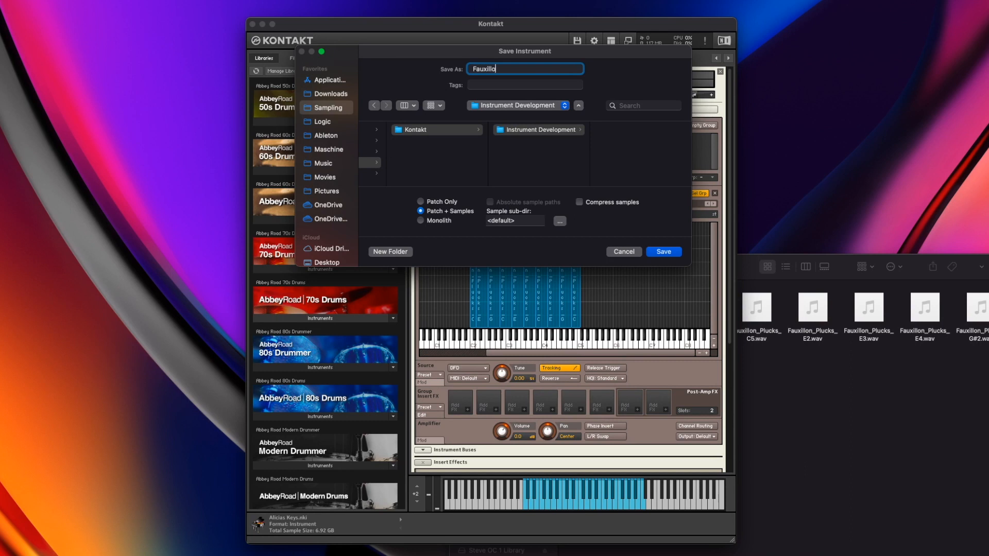
pyautogui.write('_V1')
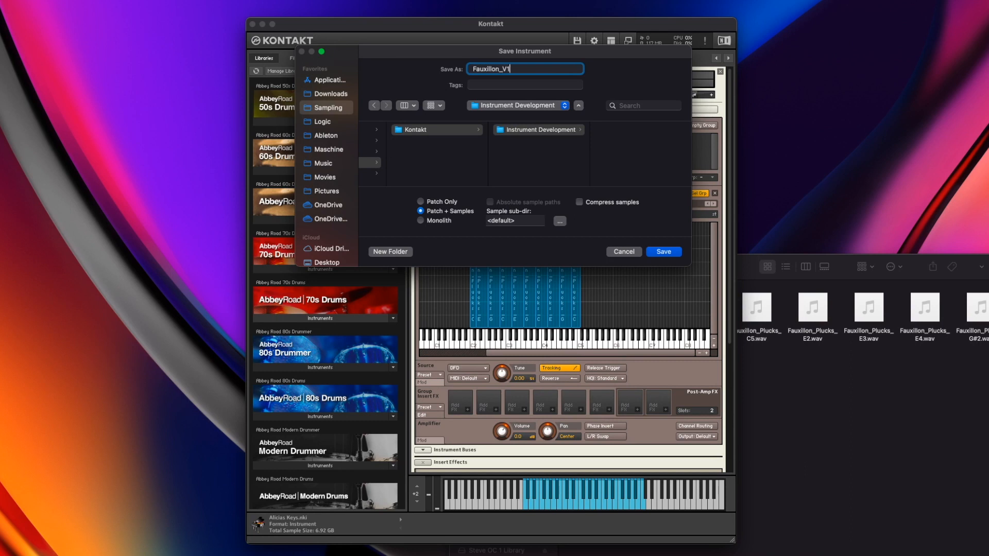